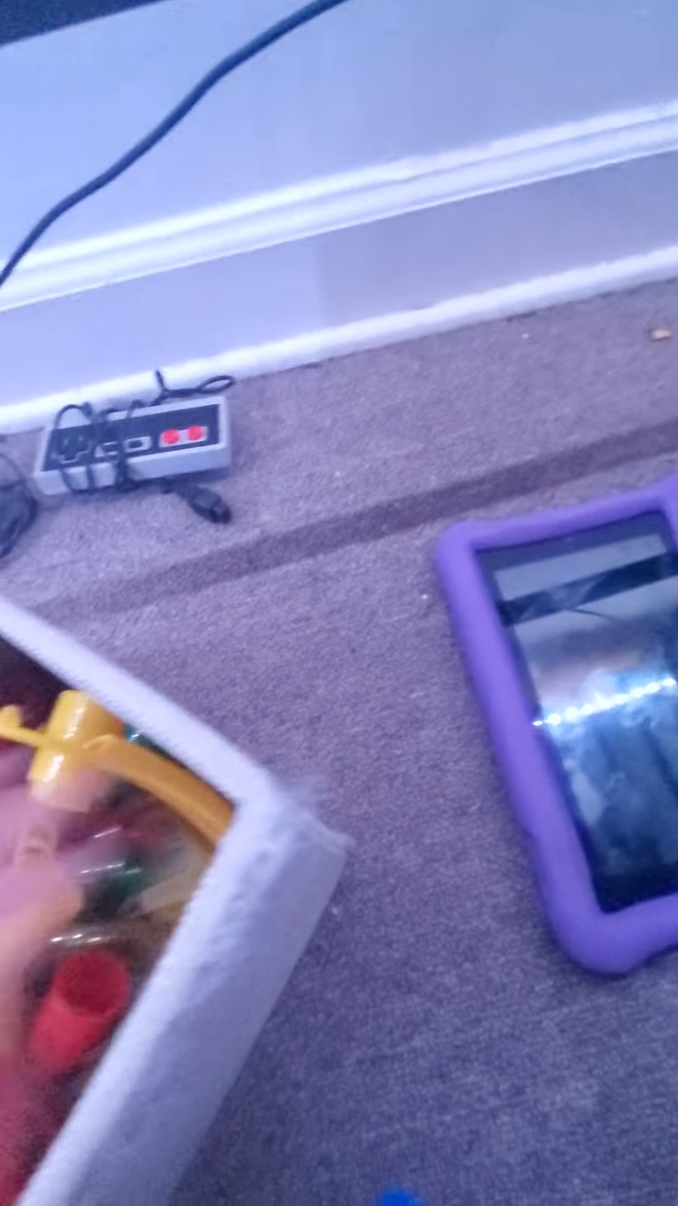
mouse_move(339, 602)
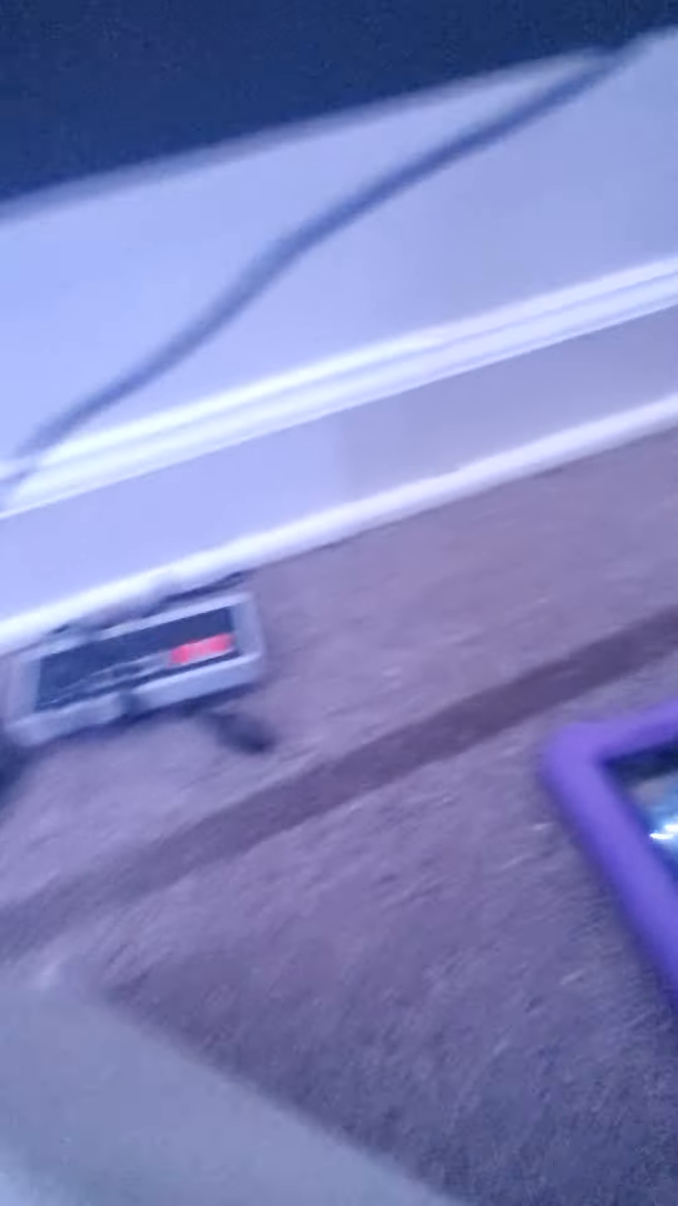